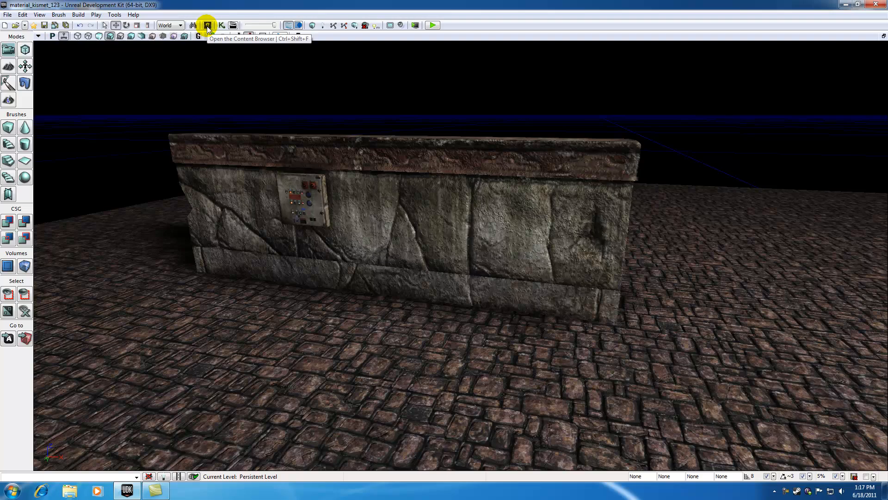
- Filter the Content Browser to static meshes matching 'statue' and choose S_HU_Deco_Statues_SM_Statue03_02
click(206, 25)
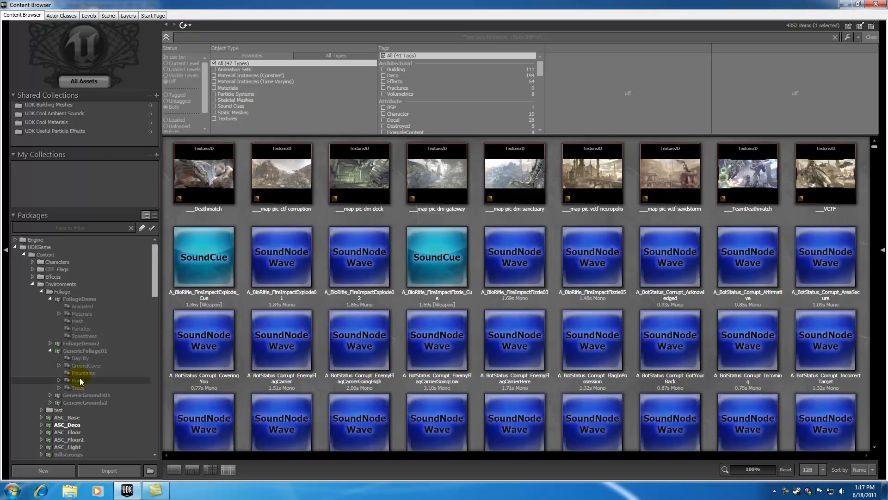
click(214, 112)
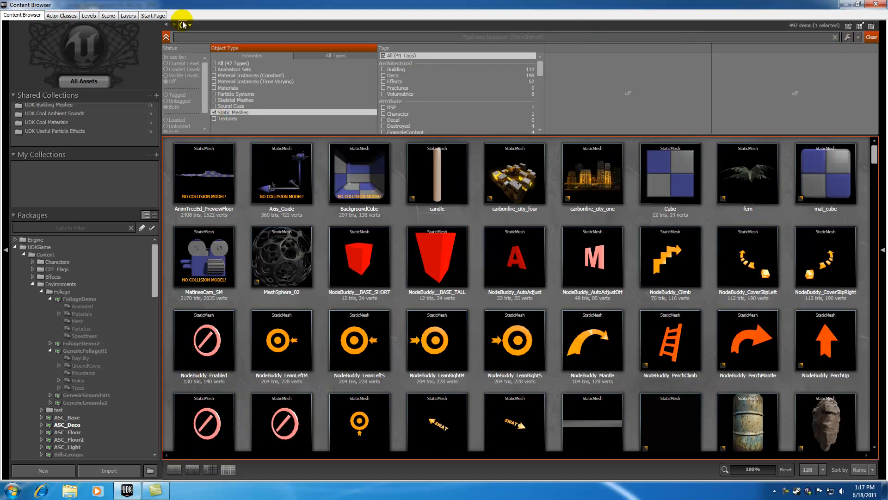
text(statue)
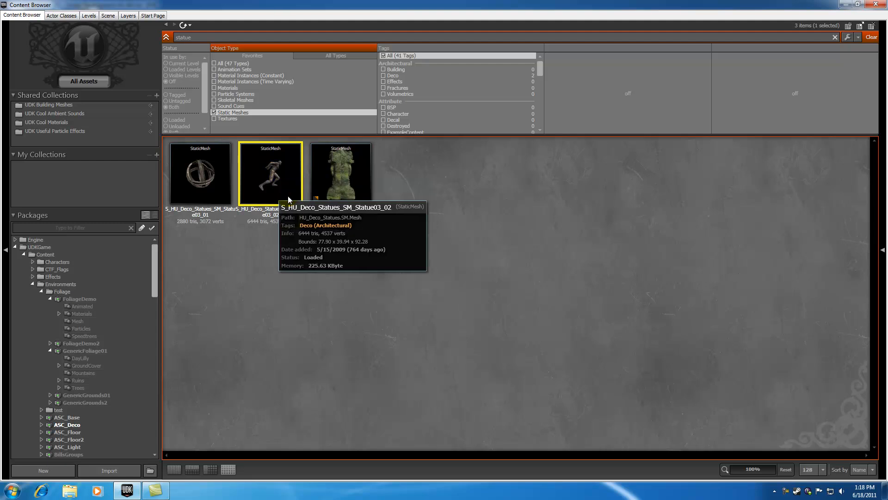
mouse_move(349, 120)
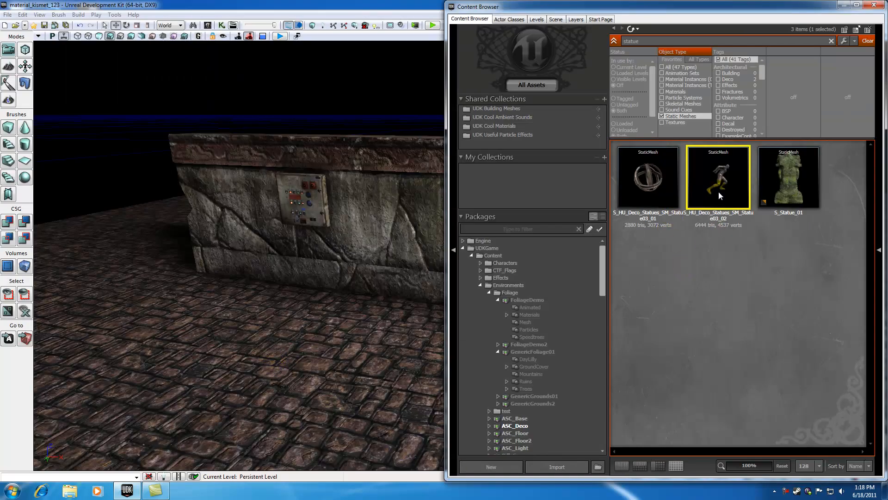
mouse_move(713, 174)
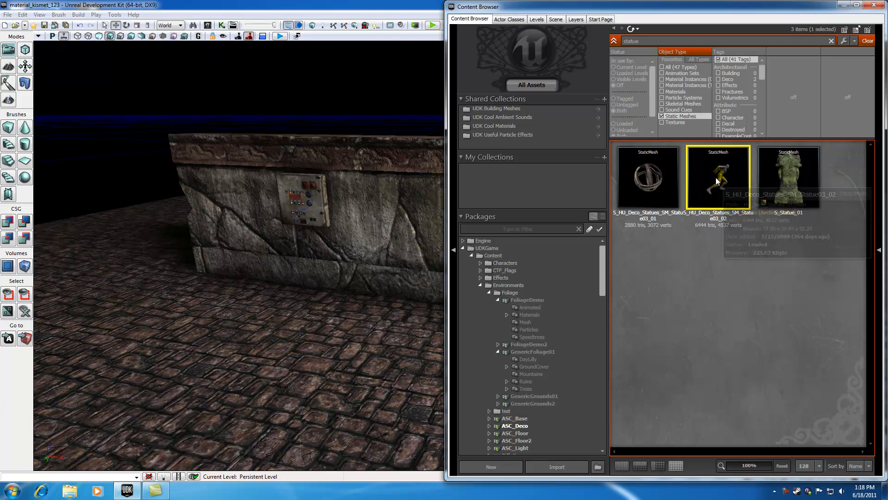
- Check the statue mesh's context actions, then close the Content Browser to reveal the level
right_click(718, 177)
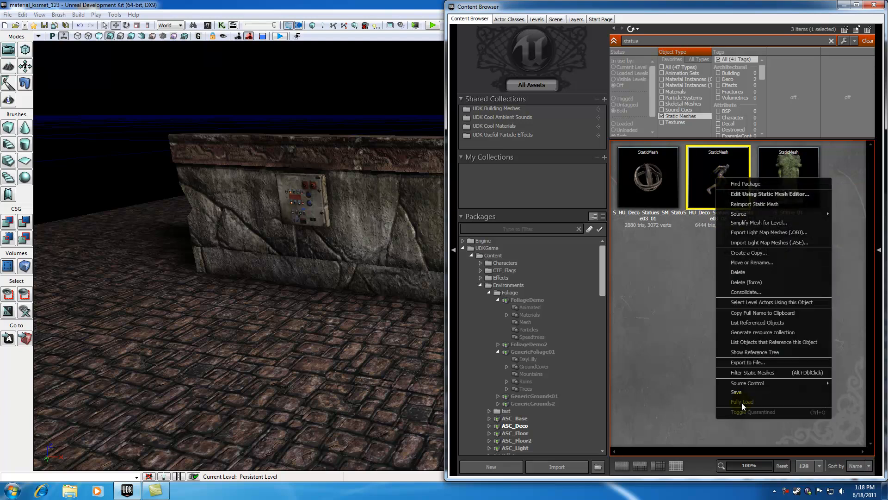
mouse_move(739, 404)
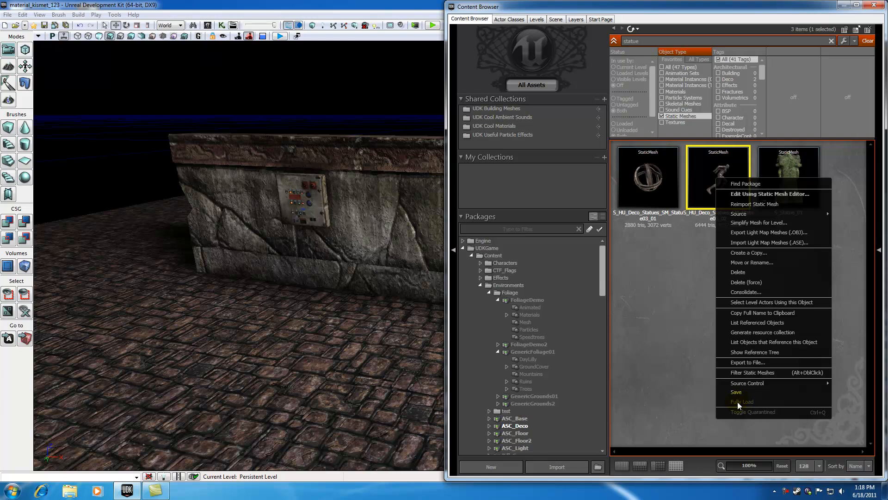
mouse_move(743, 405)
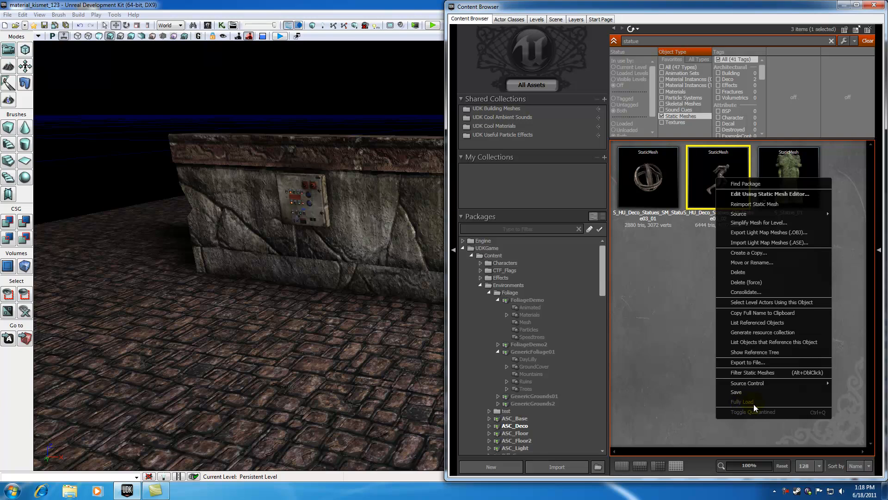
mouse_move(754, 408)
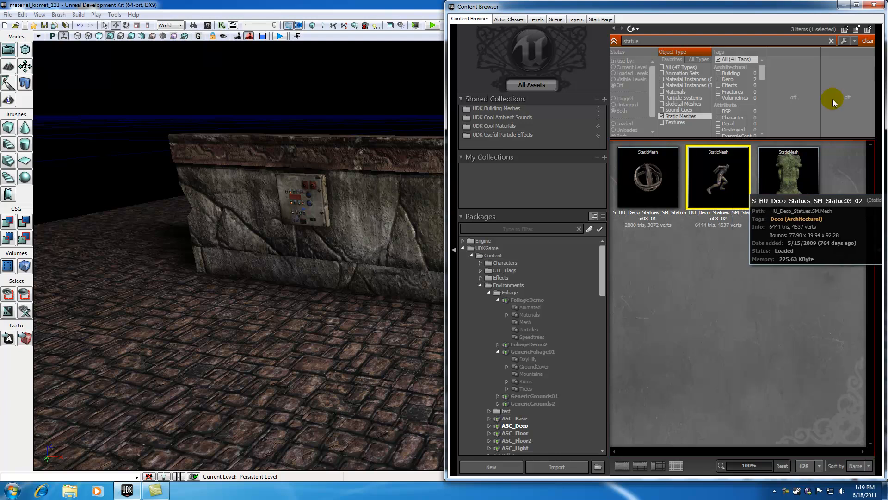
click(882, 7)
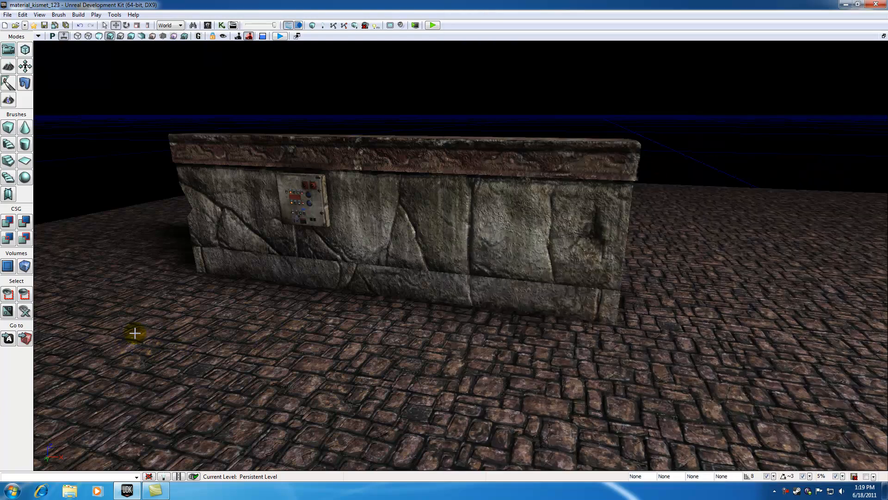
- Add Statue03_02 as an InterpActor on the floor left of the wall and select it
click(305, 201)
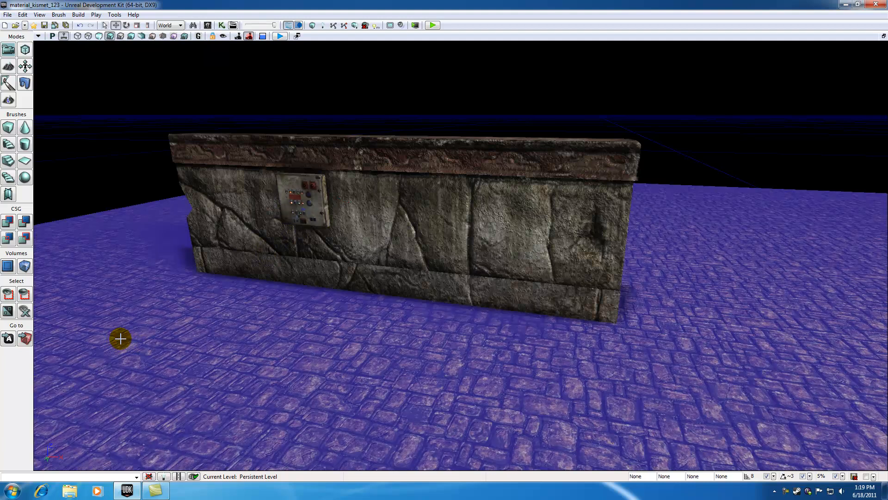
right_click(120, 339)
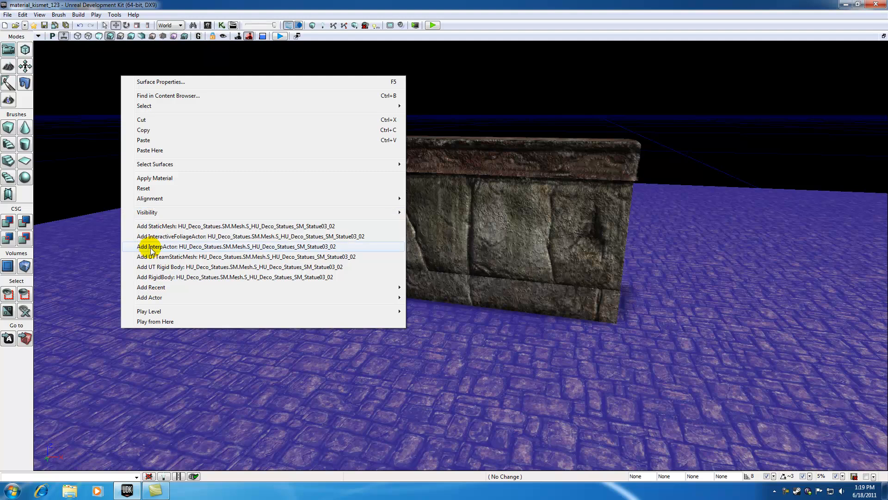
click(236, 246)
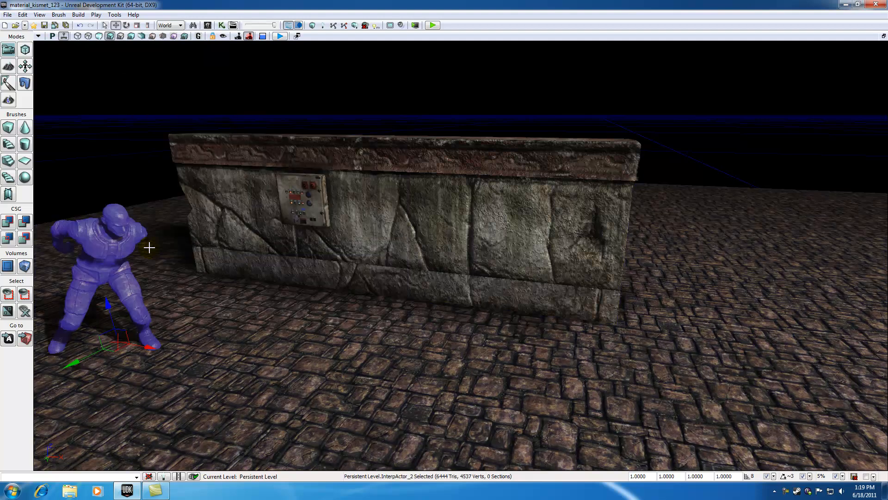
mouse_move(114, 254)
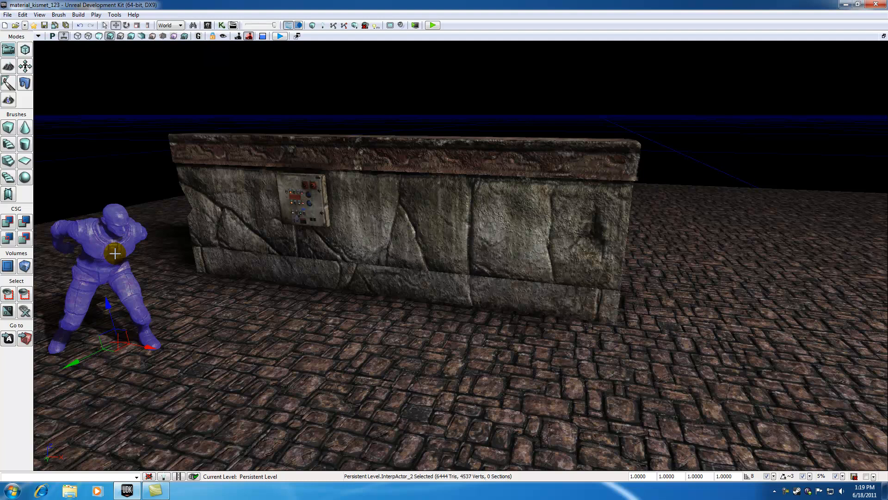
mouse_move(152, 264)
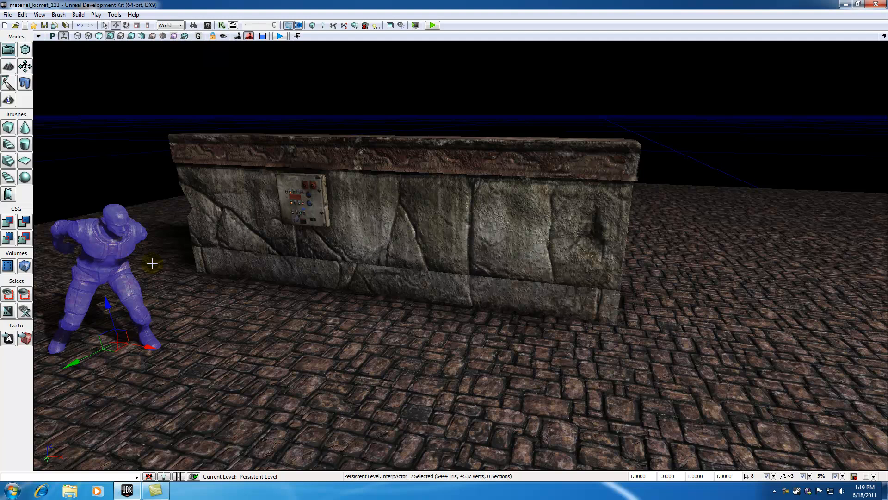
click(303, 198)
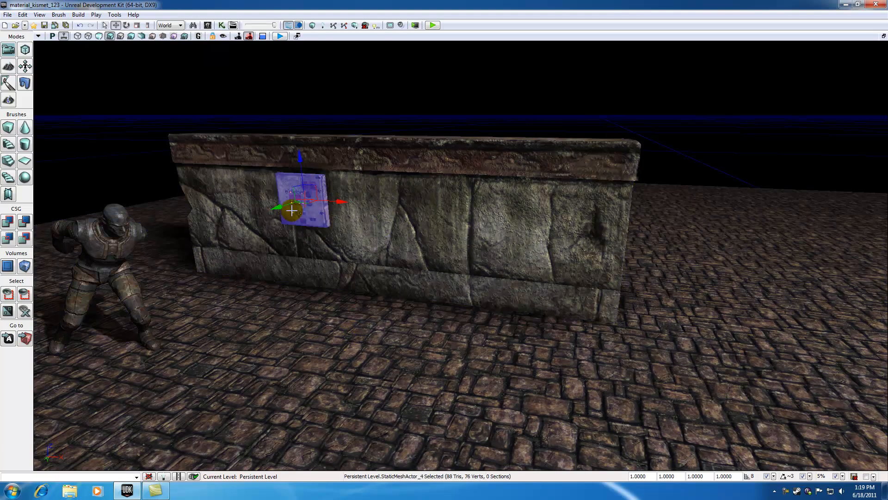
click(102, 255)
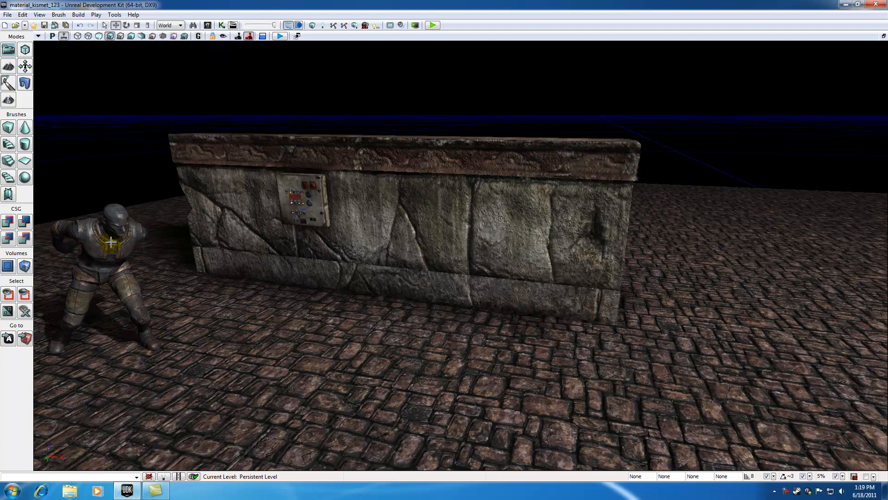
click(113, 240)
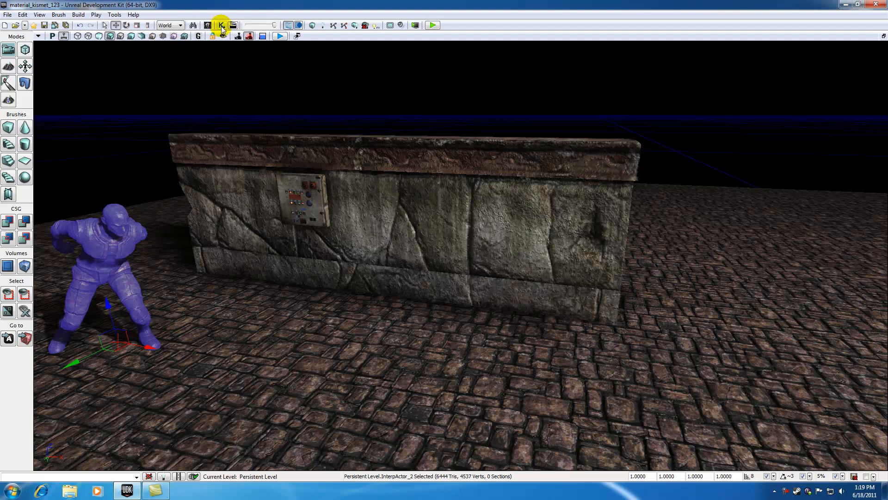
- Bring up UnrealKismet with the control panel's Take Damage event and reselect the statue
click(221, 25)
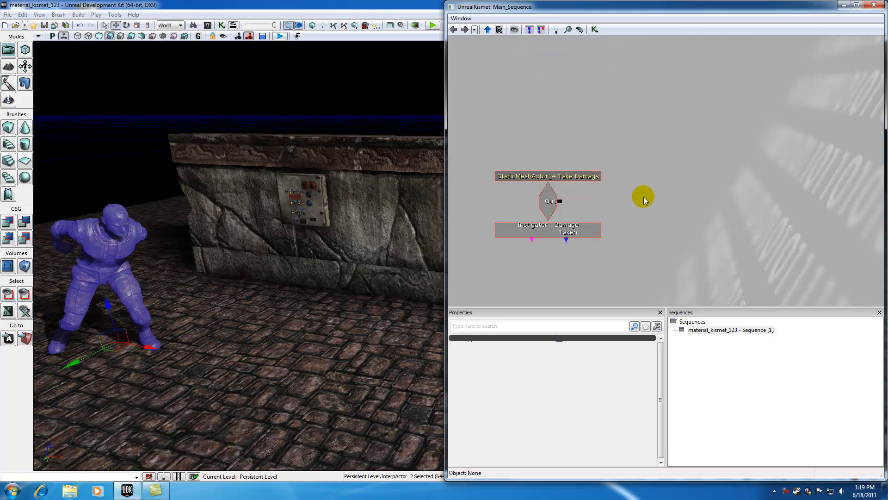
mouse_move(662, 196)
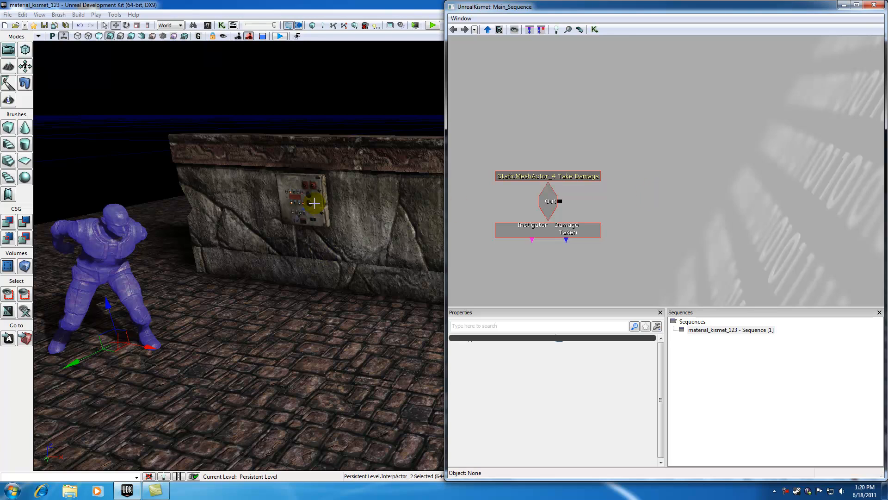
click(311, 200)
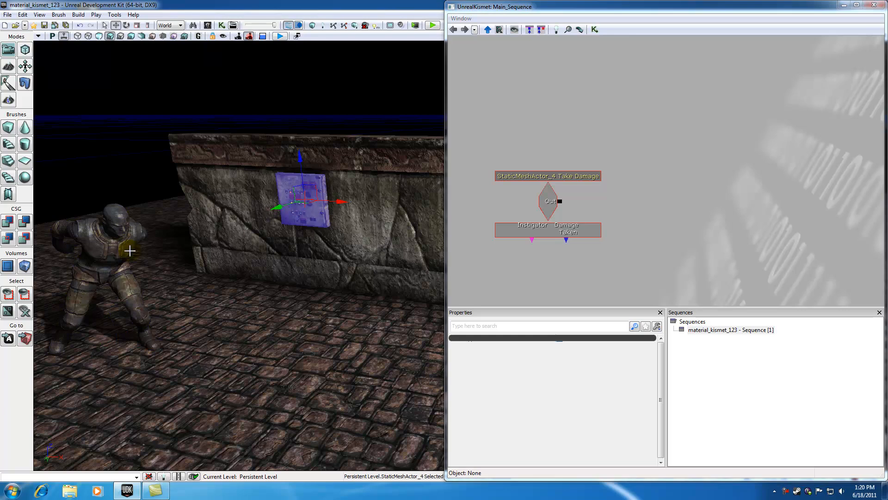
click(113, 238)
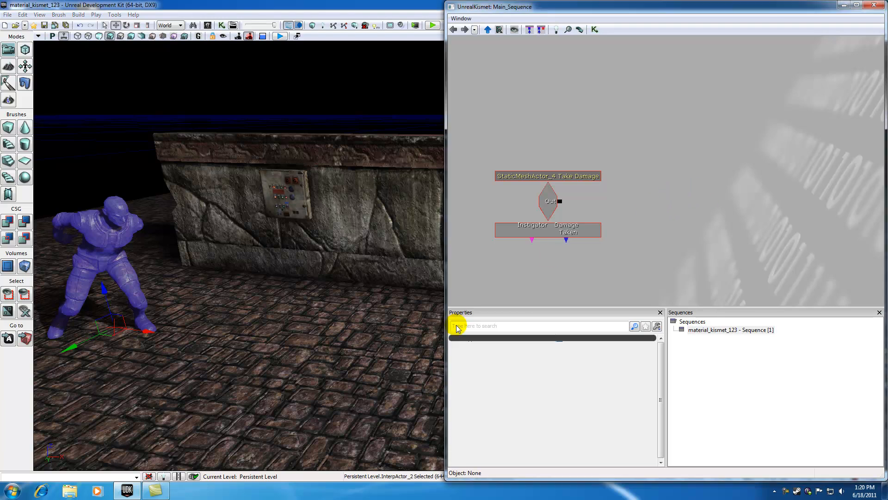
mouse_move(152, 228)
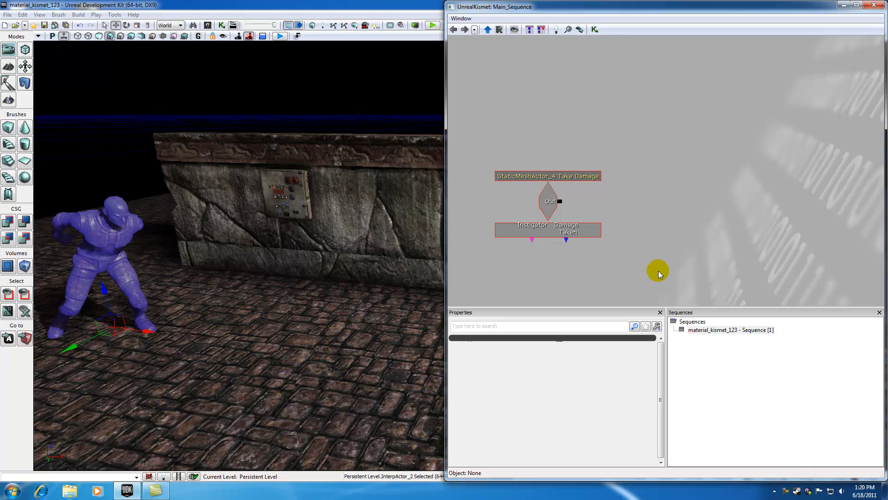
right_click(658, 270)
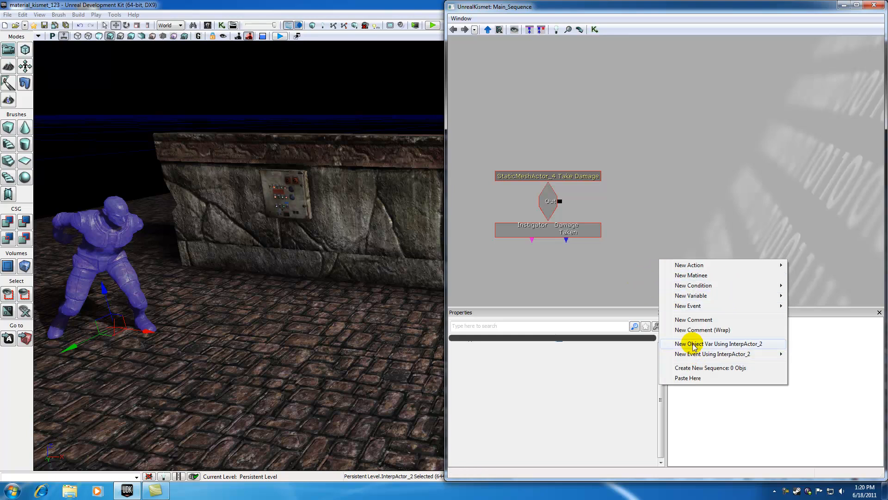
mouse_move(703, 349)
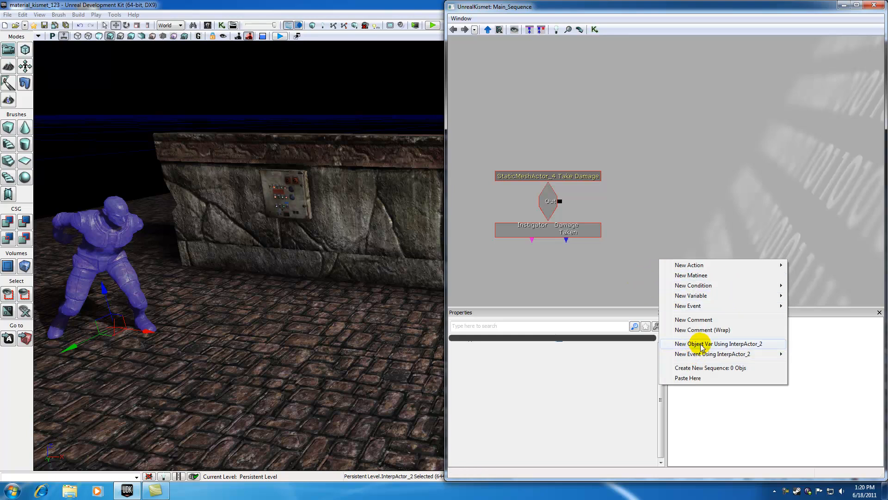
click(721, 344)
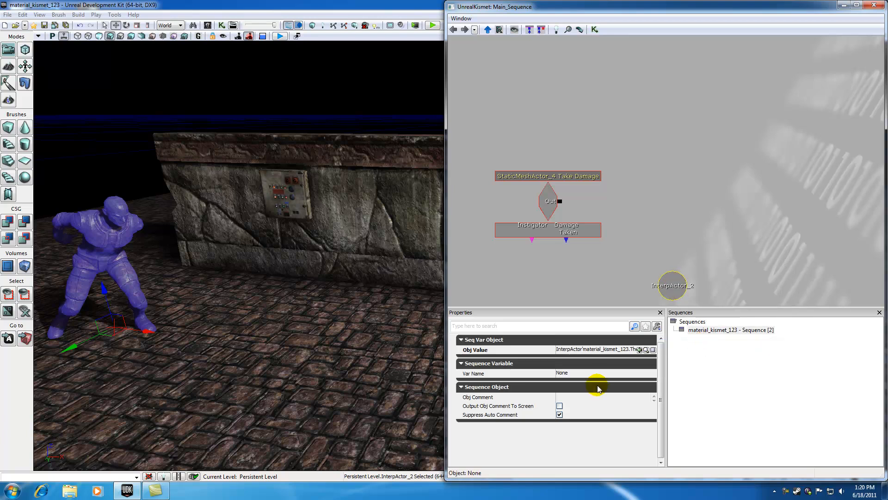
click(603, 397)
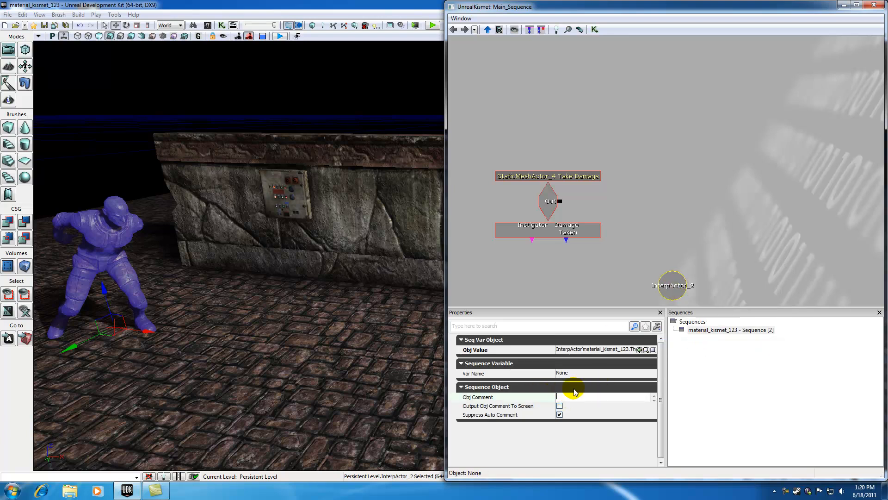
text(stat)
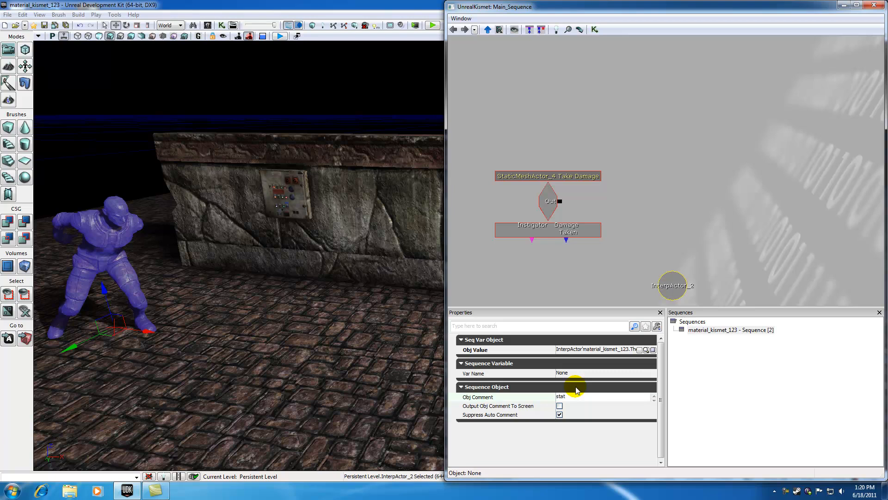
click(673, 285)
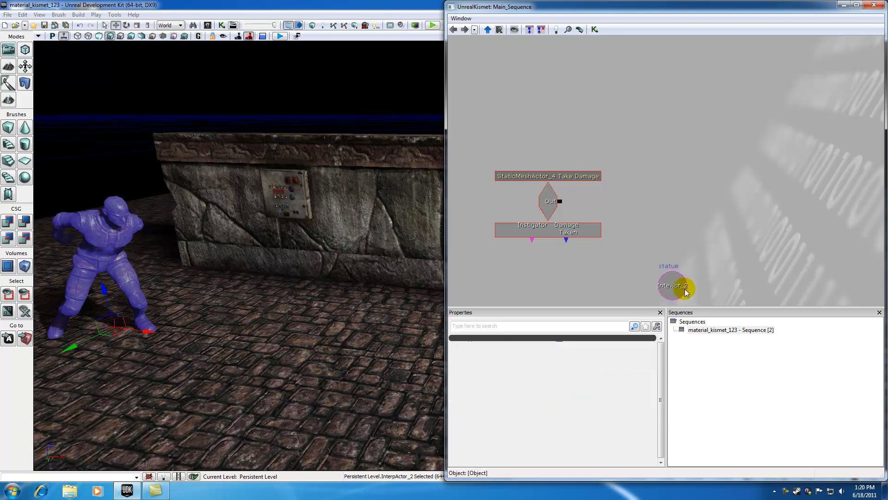
click(678, 286)
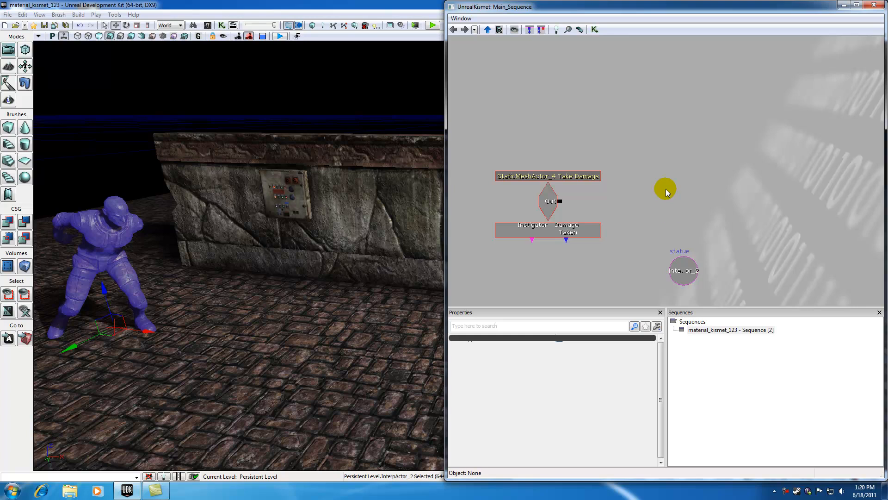
click(684, 270)
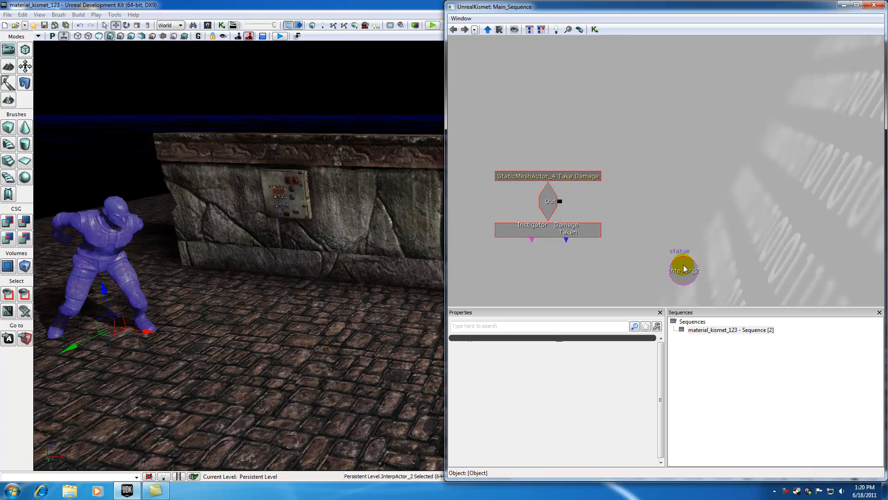
click(684, 270)
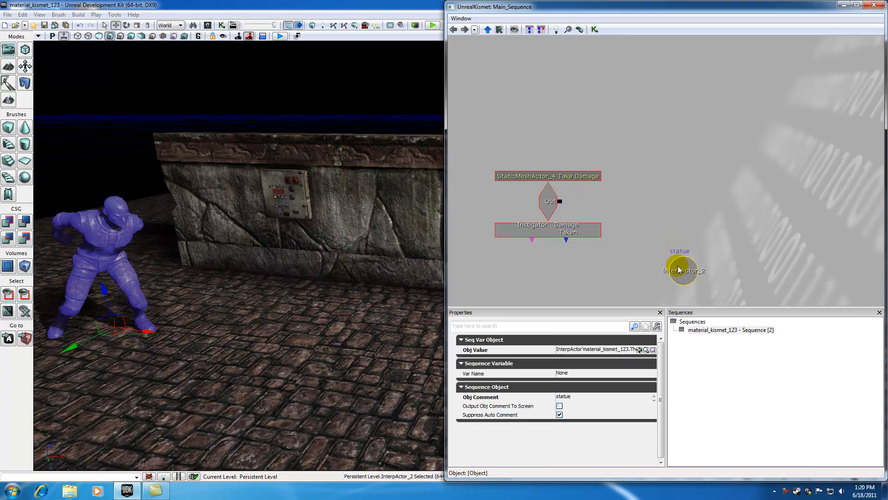
mouse_move(678, 268)
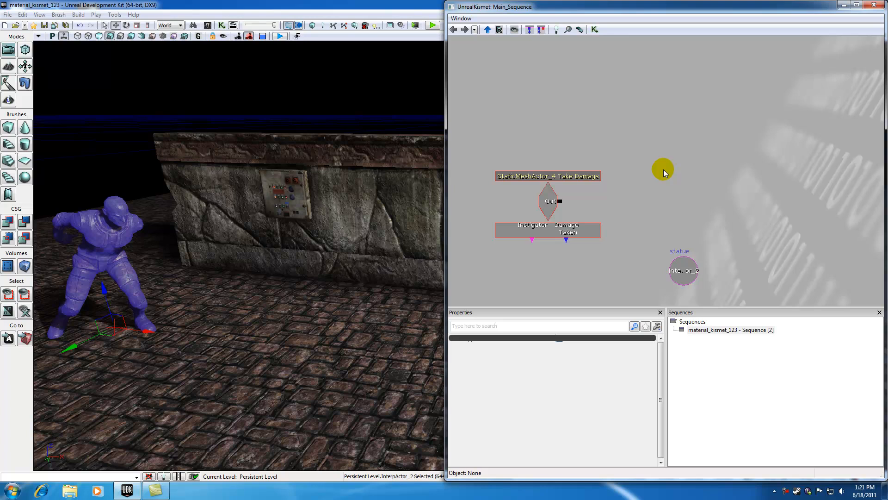
- Add a New Action > Toggle > Toggle Hidden node to the Kismet canvas
right_click(663, 172)
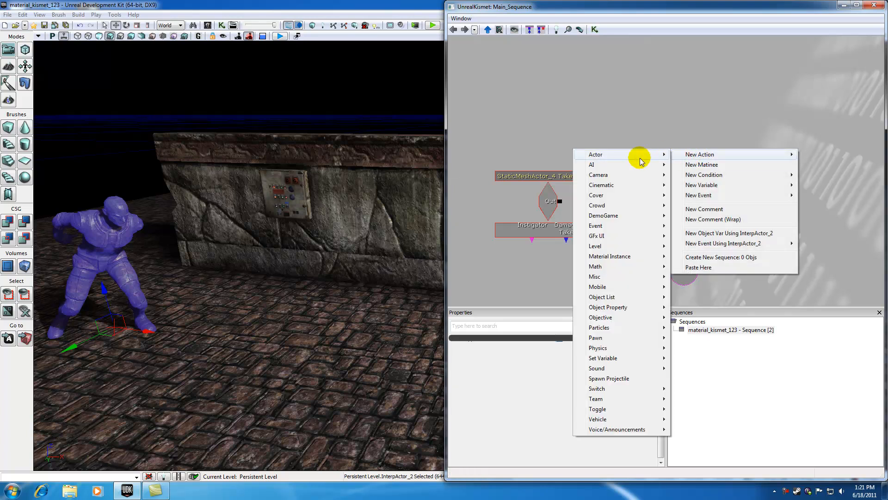
mouse_move(597, 408)
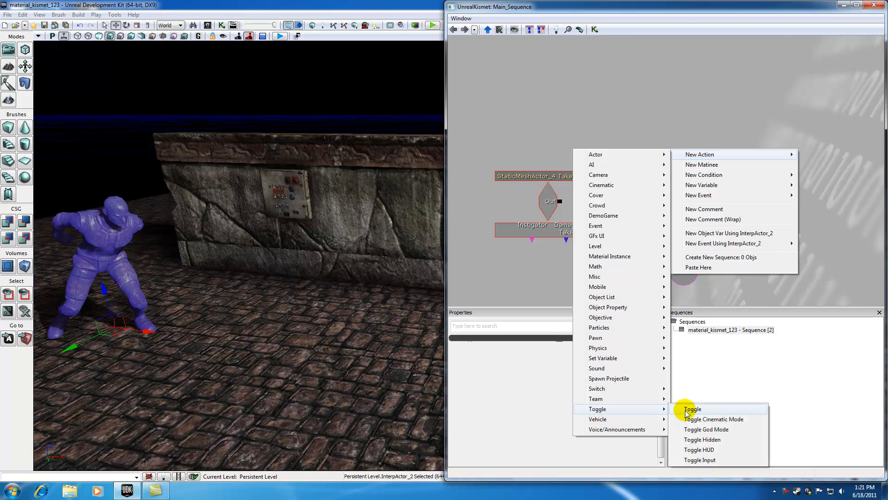
mouse_move(707, 412)
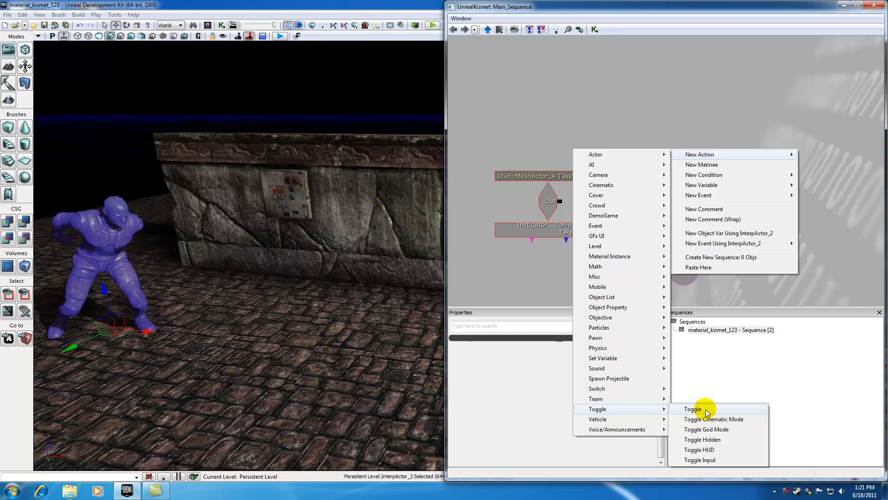
mouse_move(707, 418)
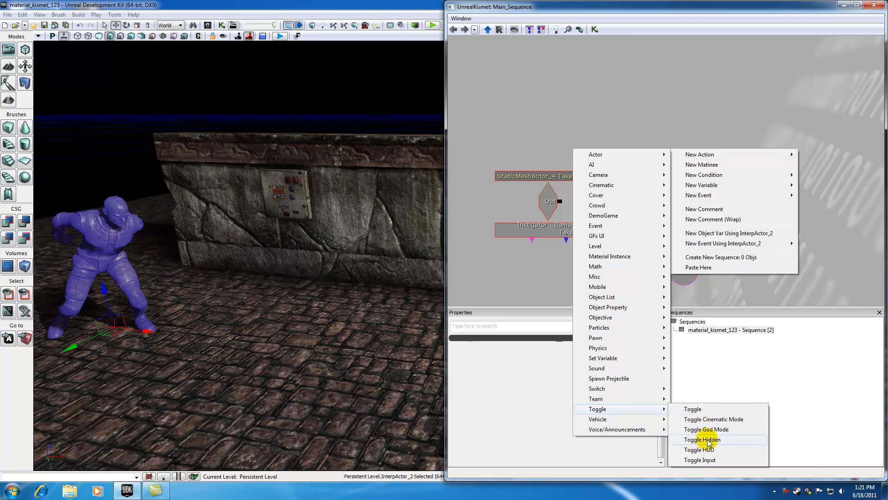
click(702, 438)
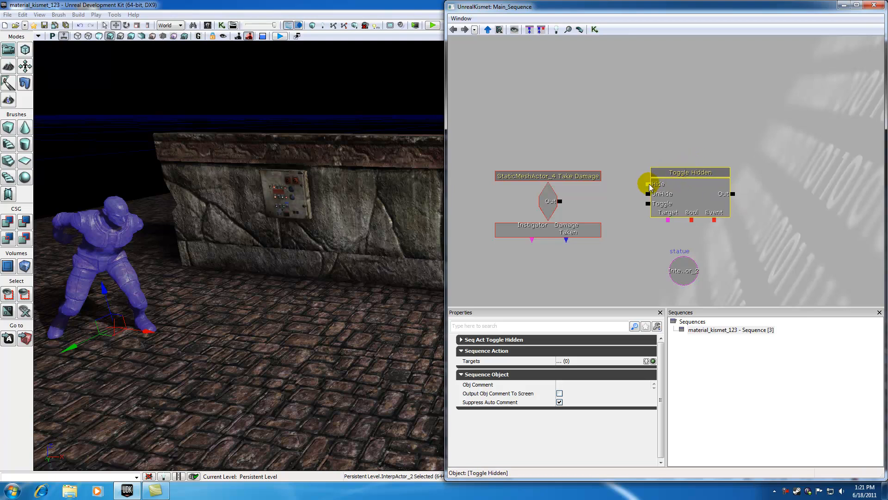
mouse_move(675, 195)
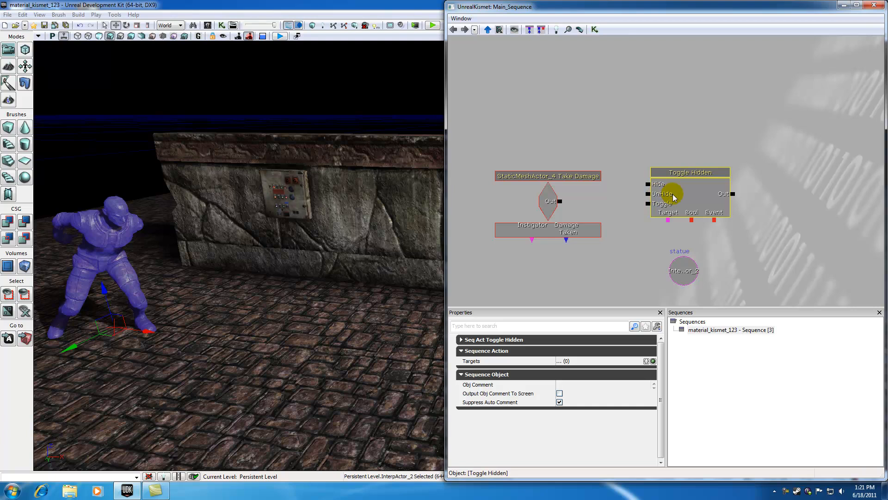
- Move the statue InterpActor variable directly beneath the Toggle Hidden action
click(678, 251)
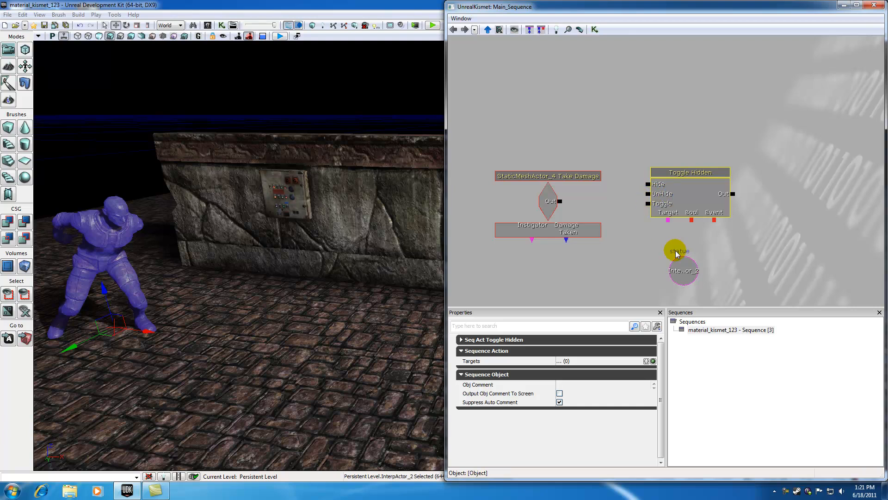
click(611, 176)
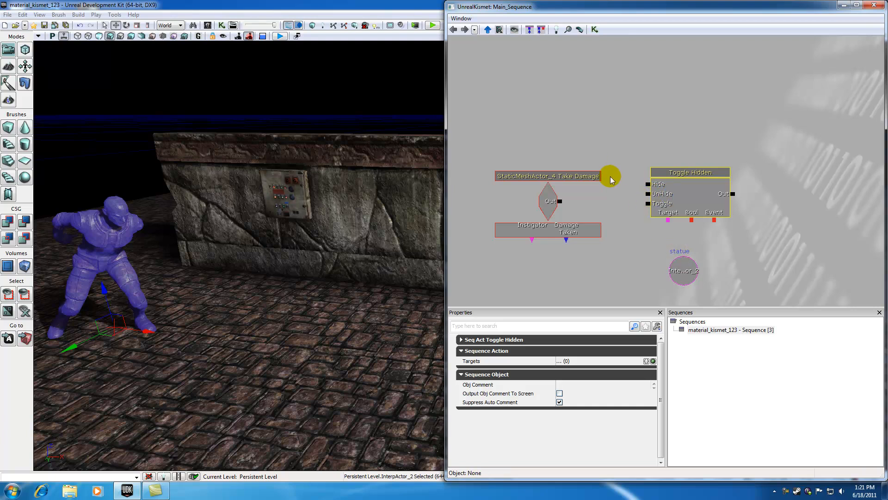
click(683, 270)
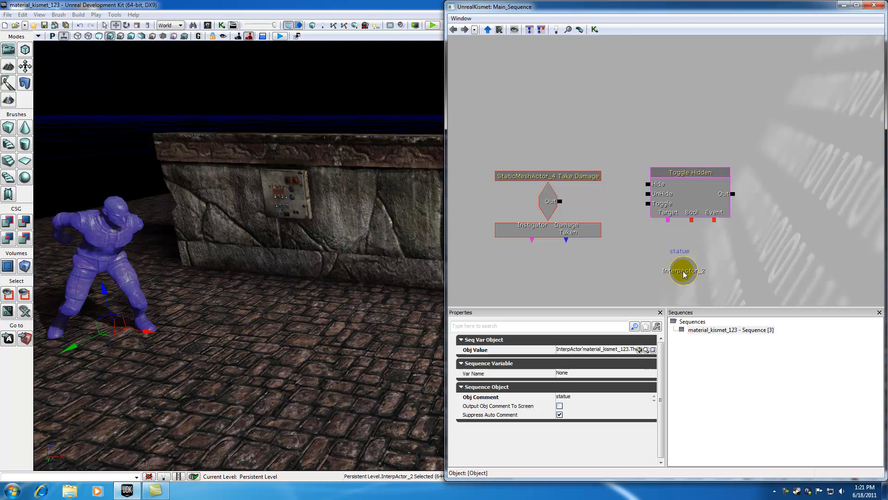
click(691, 172)
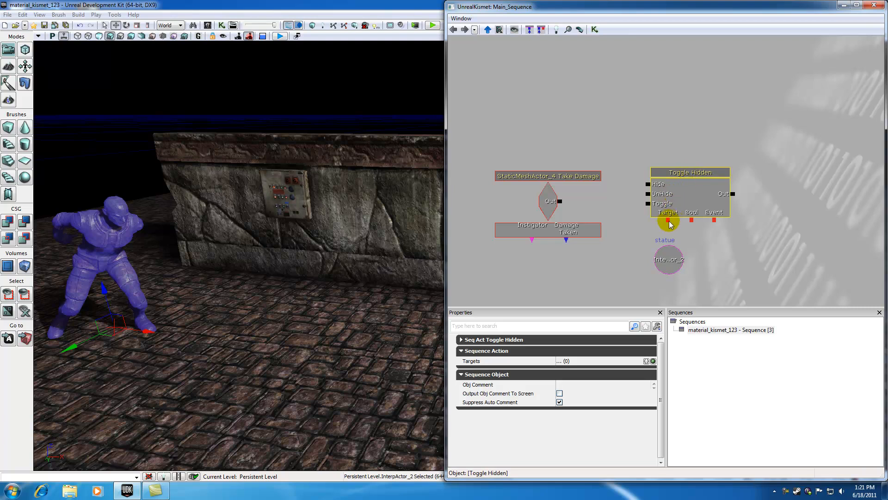
- Link the statue variable to Toggle Hidden's Target and Take Damage's Out to its Toggle input
click(668, 239)
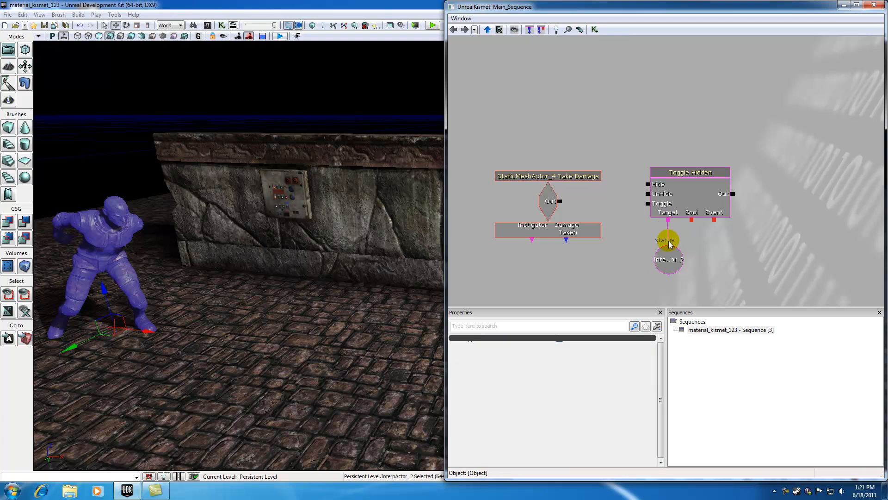
click(690, 172)
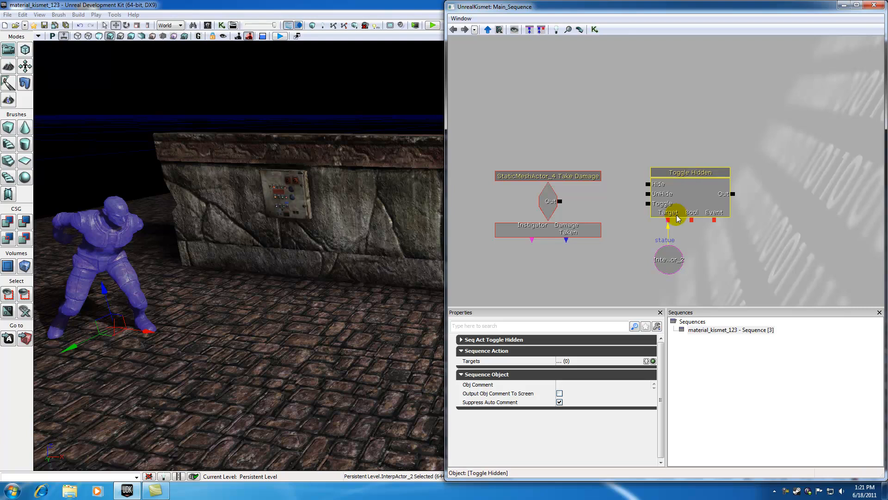
click(668, 259)
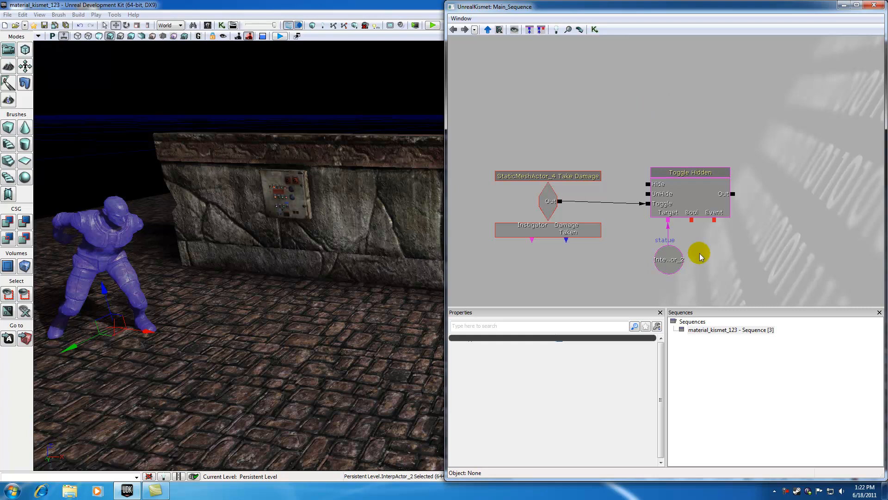
click(667, 259)
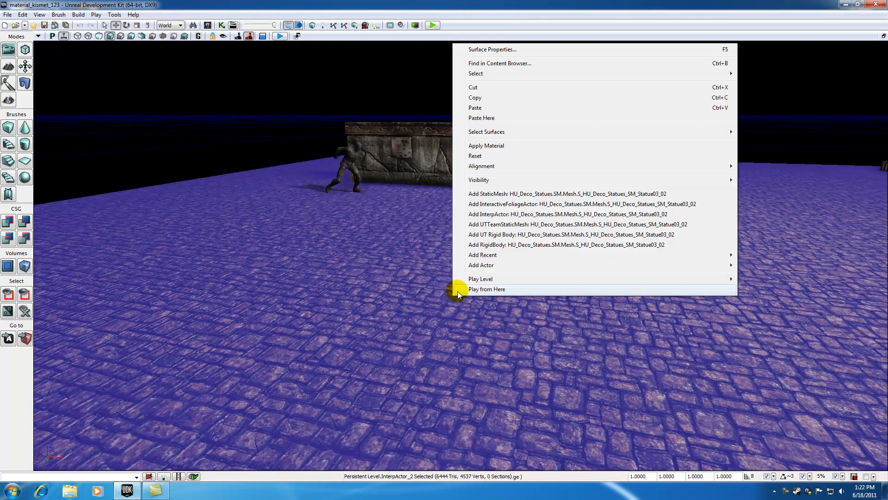
- Play from here and shoot the control panel to trigger the statue's Toggle Hidden
click(486, 289)
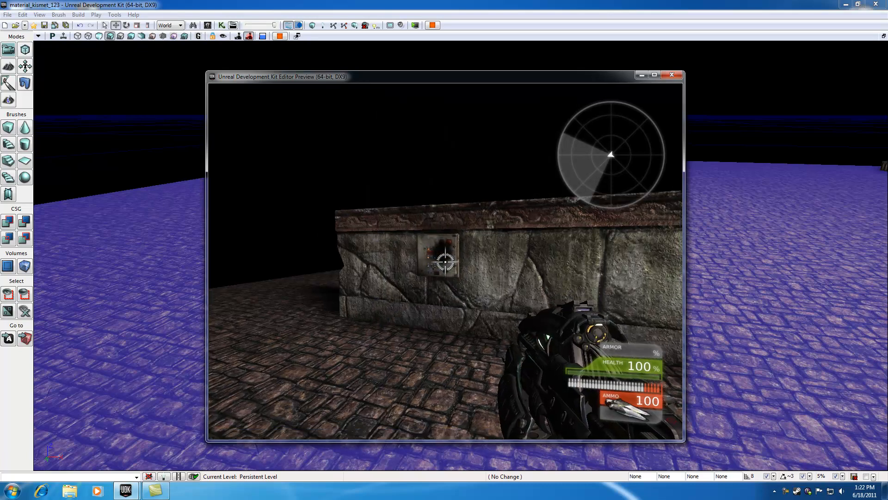
click(671, 74)
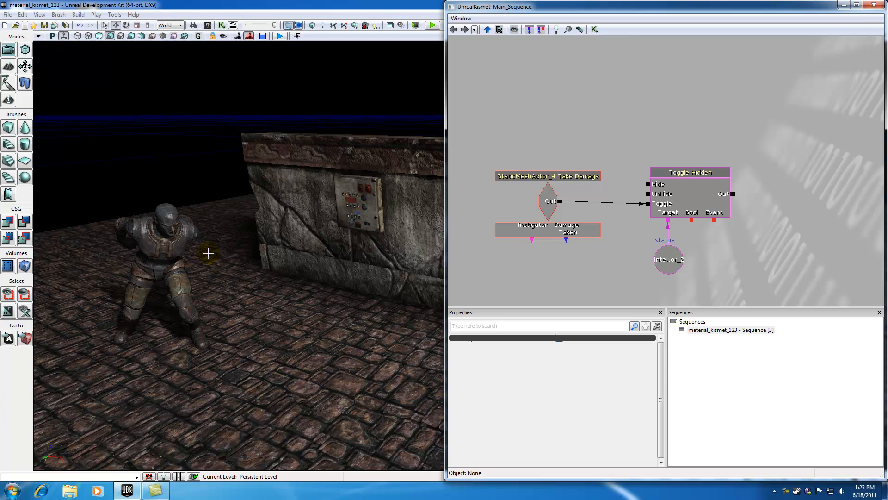
- Back in the editor, reselect the statue and its Kismet variable nodes
click(165, 238)
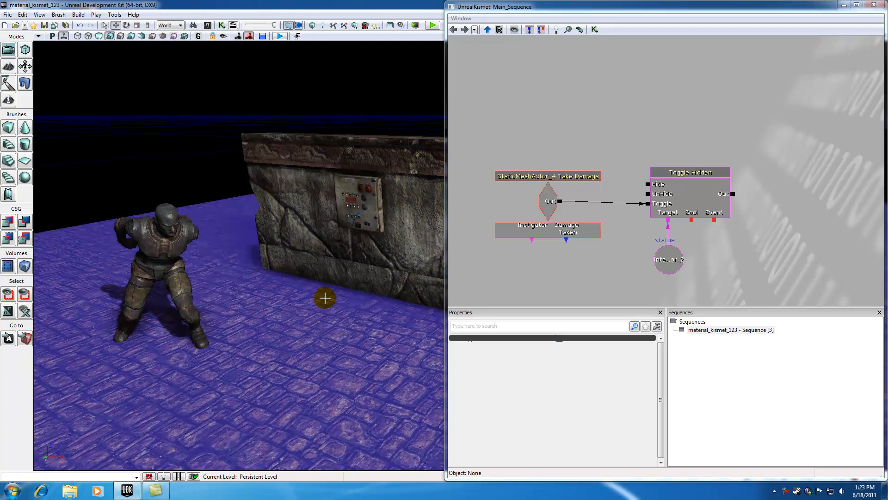
click(186, 241)
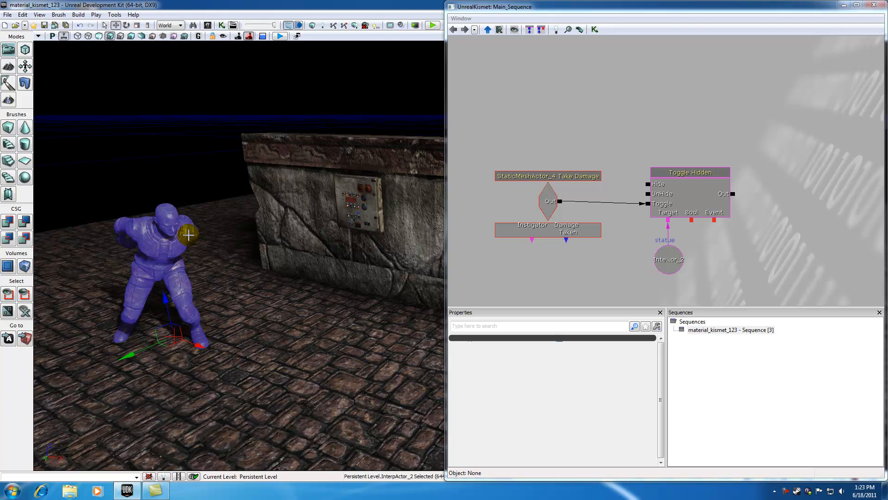
click(668, 249)
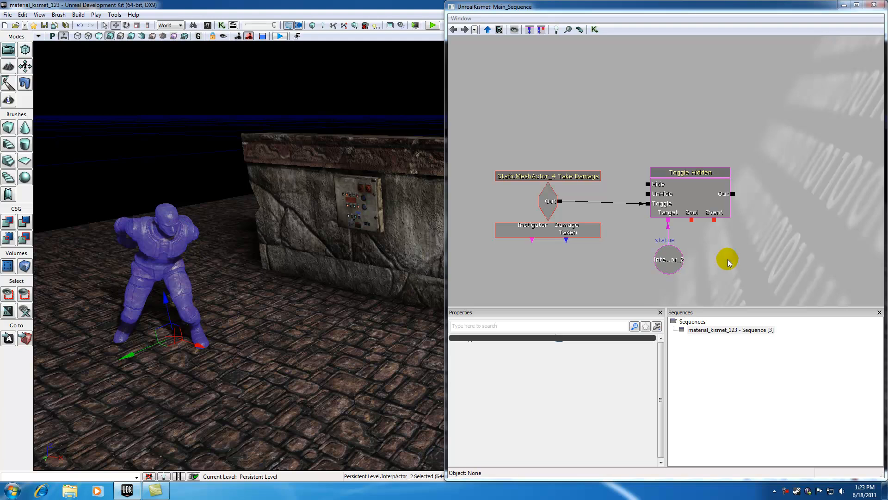
click(668, 265)
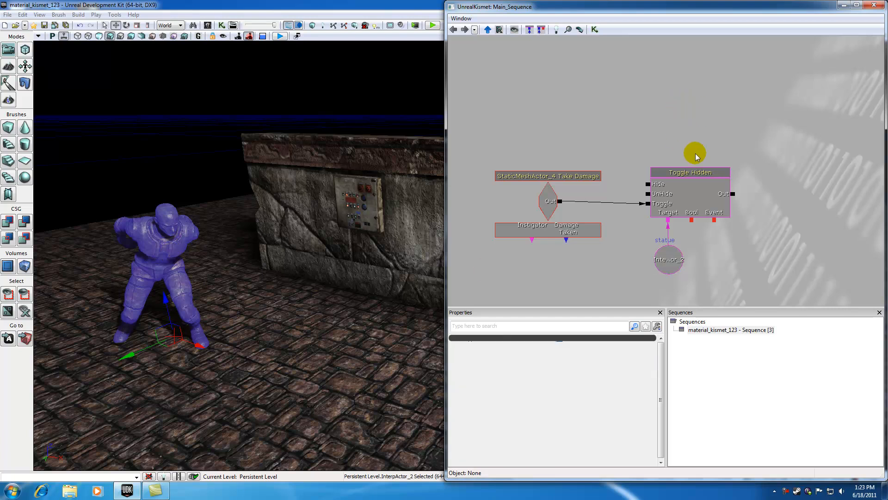
- Review the Toggle Hidden action and Take Damage event properties to confirm the links hold
click(690, 173)
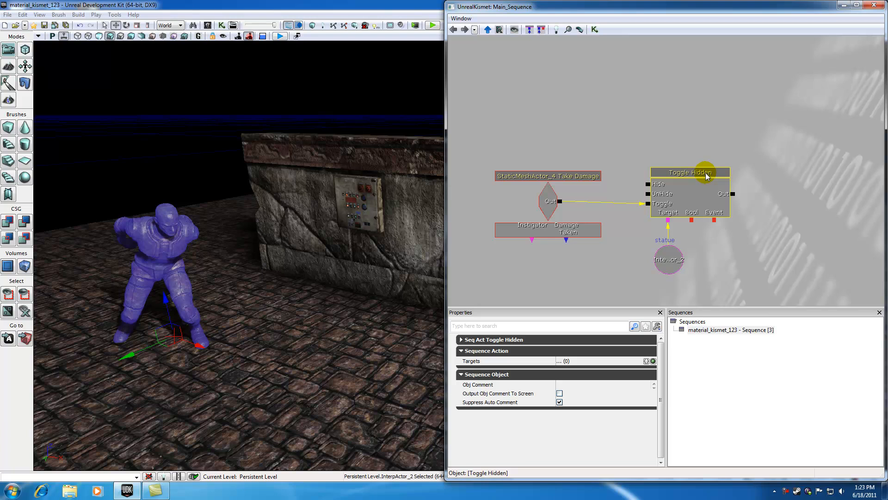
mouse_move(692, 178)
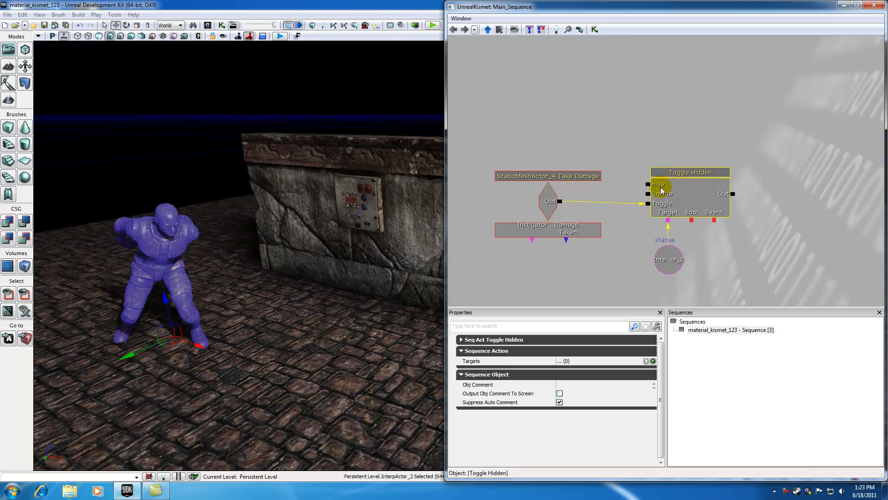
click(668, 260)
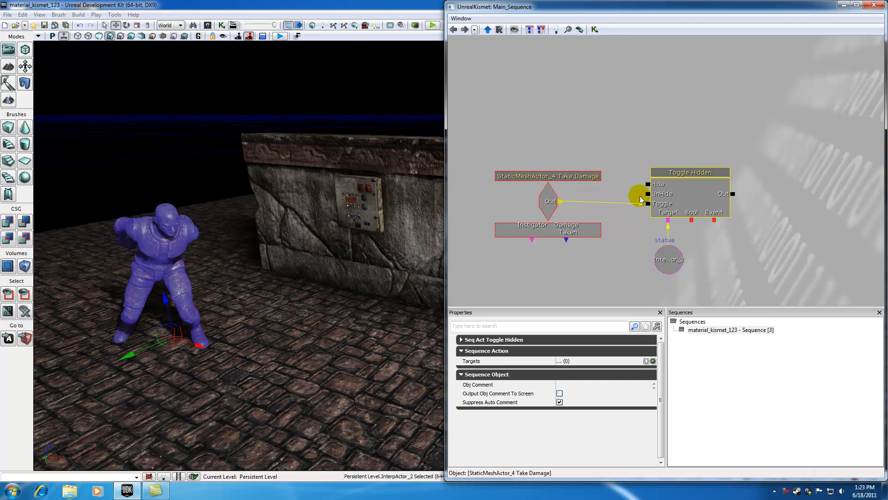
click(662, 204)
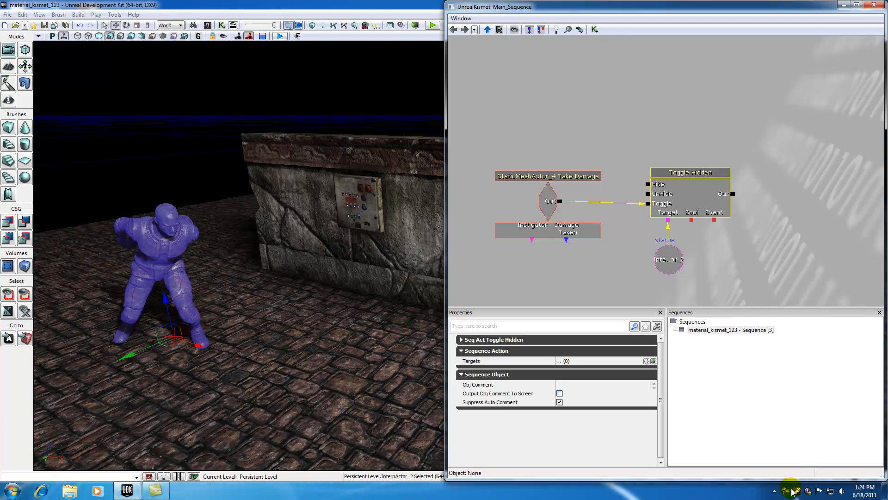
right_click(790, 490)
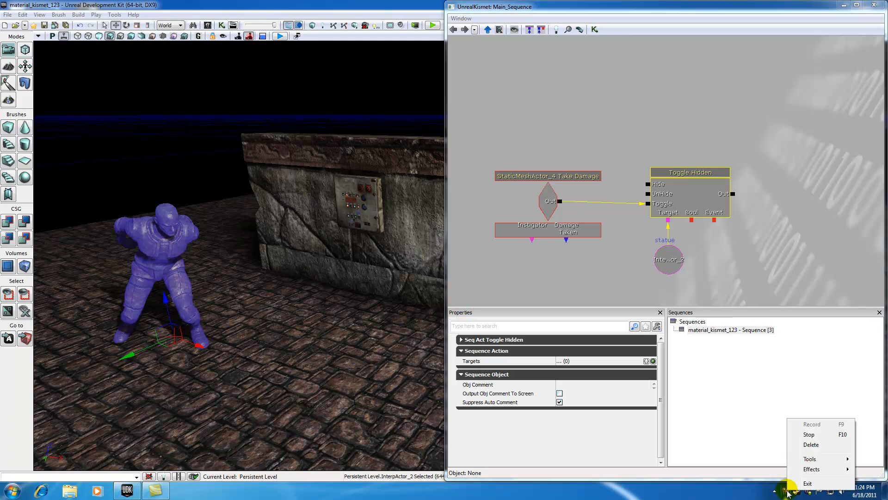